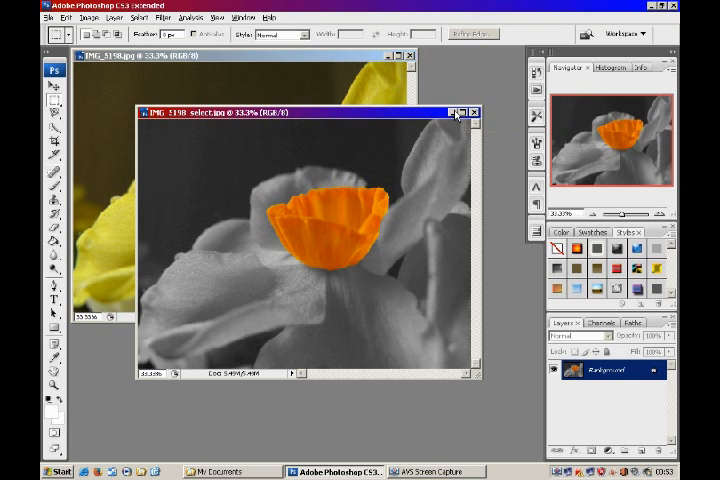
- Close the finished example image, leaving the original colour daffodil photo open
left_click(474, 112)
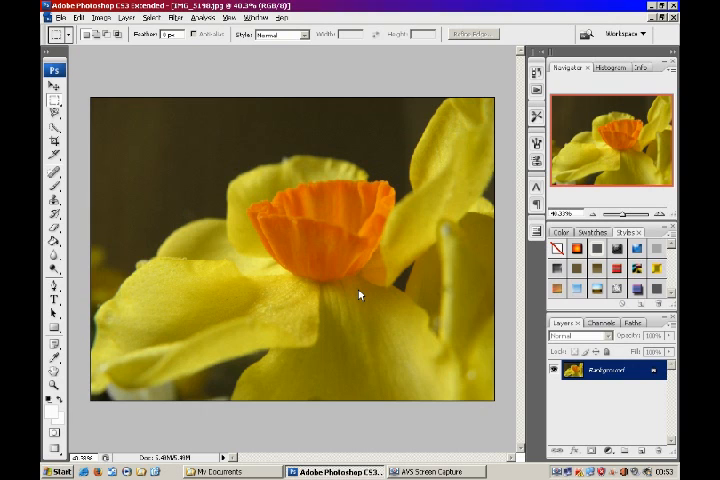
mouse_move(356, 294)
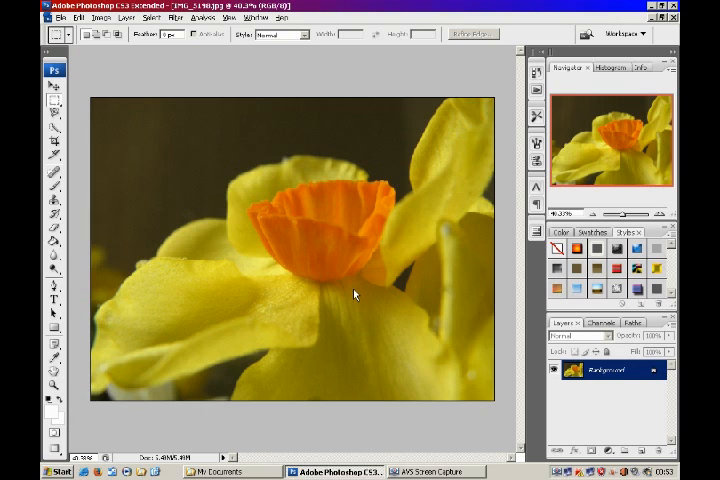
mouse_move(388, 232)
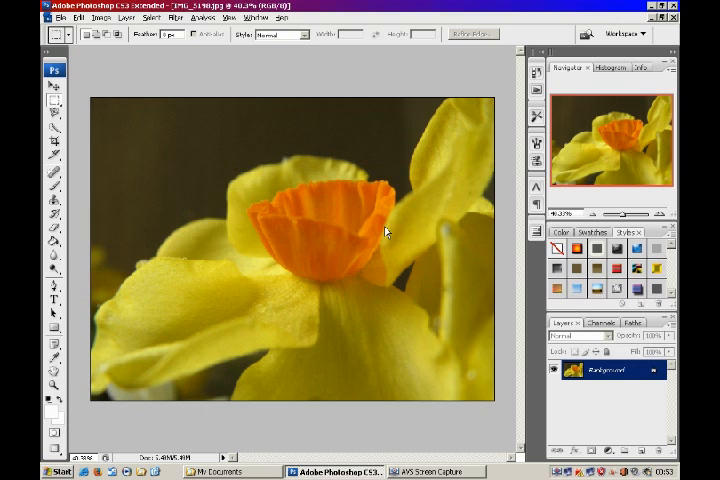
mouse_move(310, 290)
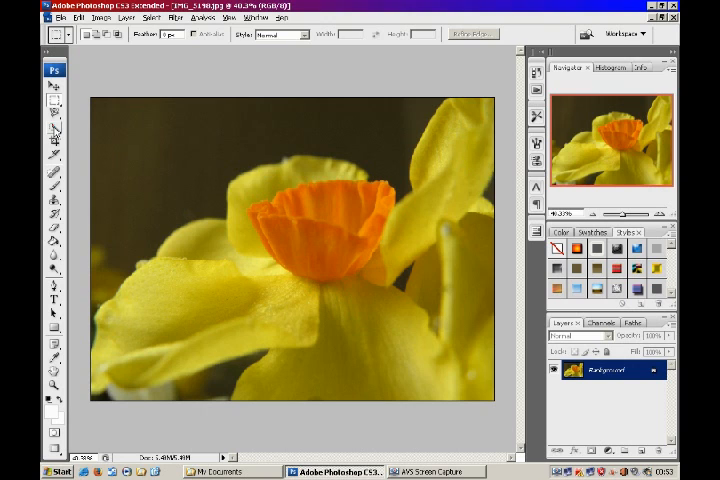
- Quick-select the orange trumpet in add mode, then invert the selection to cover everything else
left_click(48, 132)
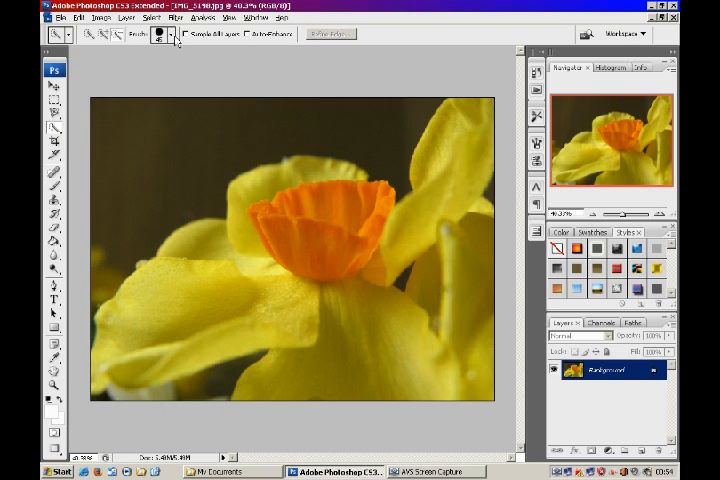
left_click(170, 34)
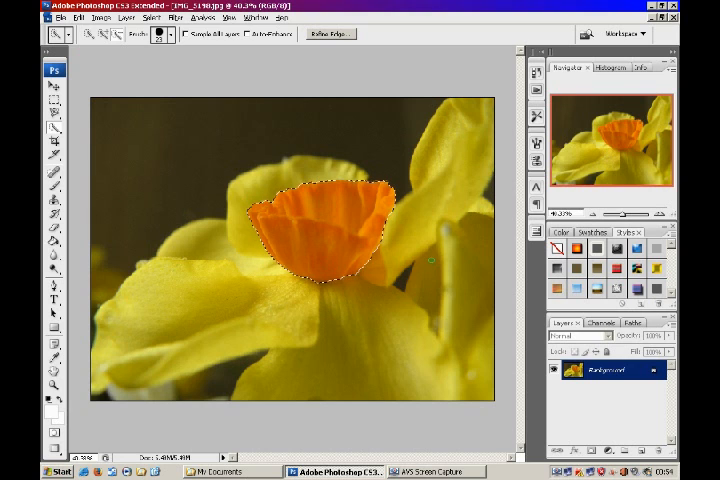
left_click(160, 20)
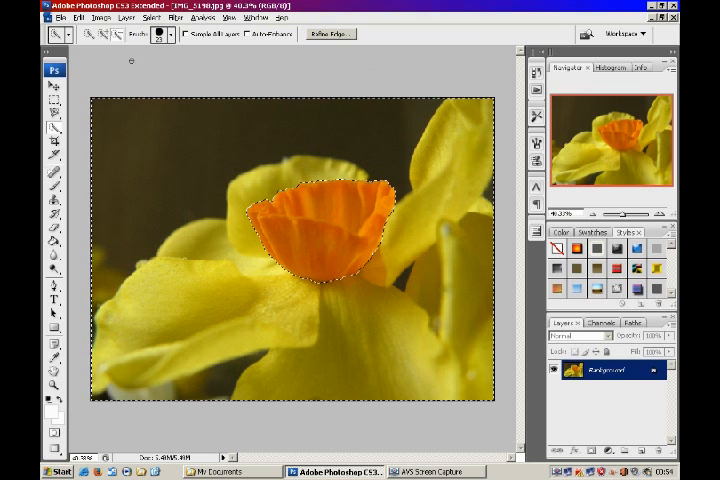
- Start a Black & White adjustment on the selection, trying the sepia Tint and turning it off again
left_click(98, 20)
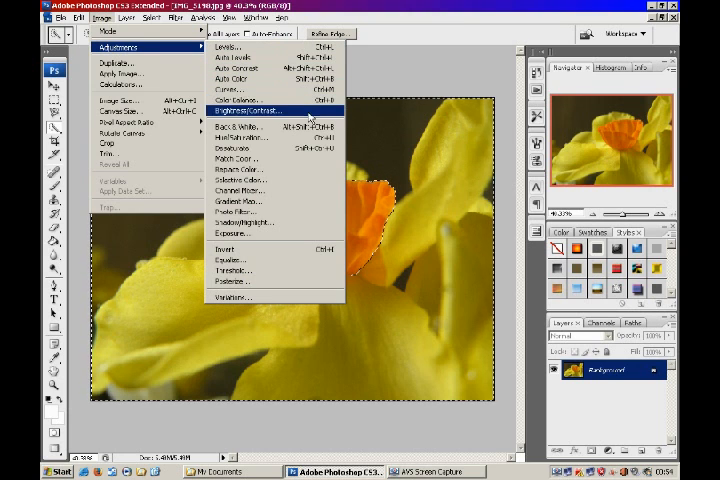
mouse_move(256, 126)
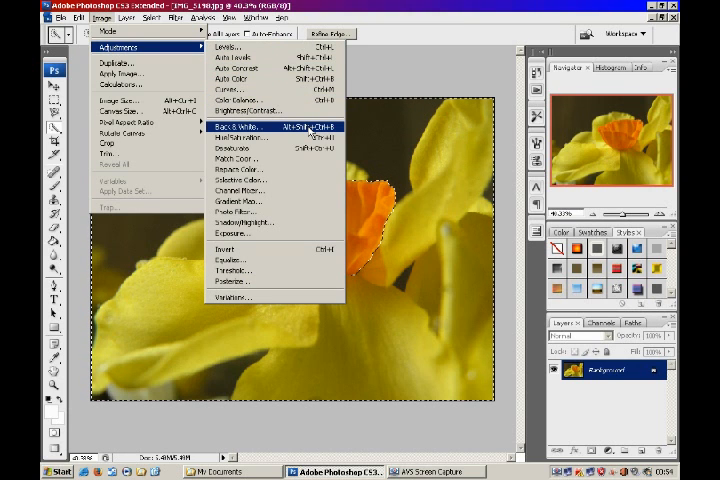
left_click(240, 126)
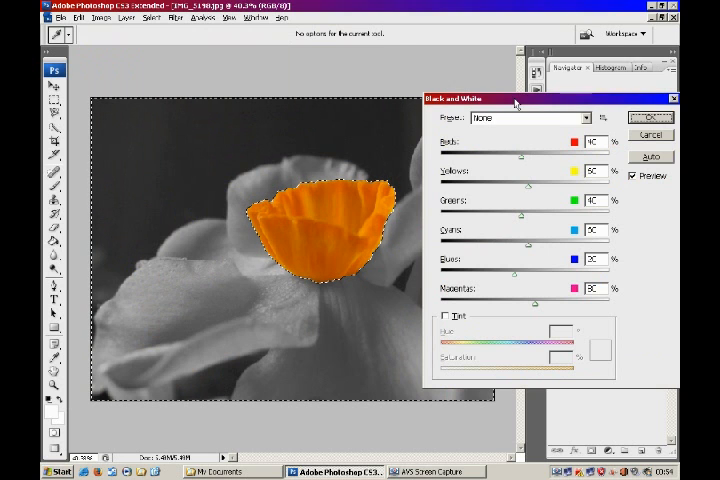
left_click_drag(516, 98, 544, 70)
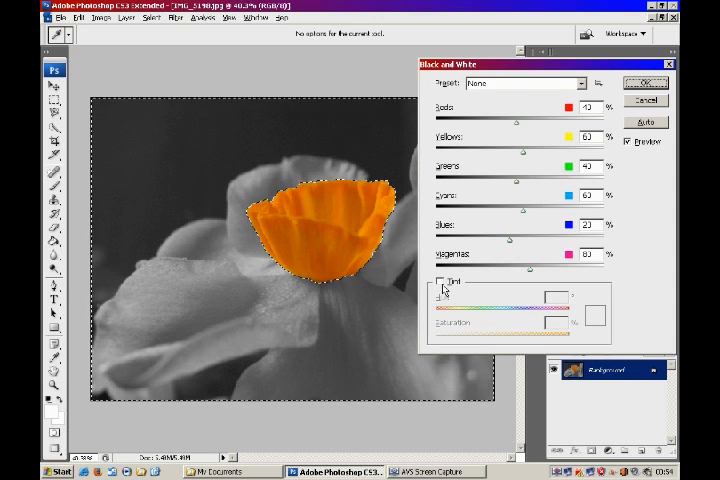
left_click(440, 280)
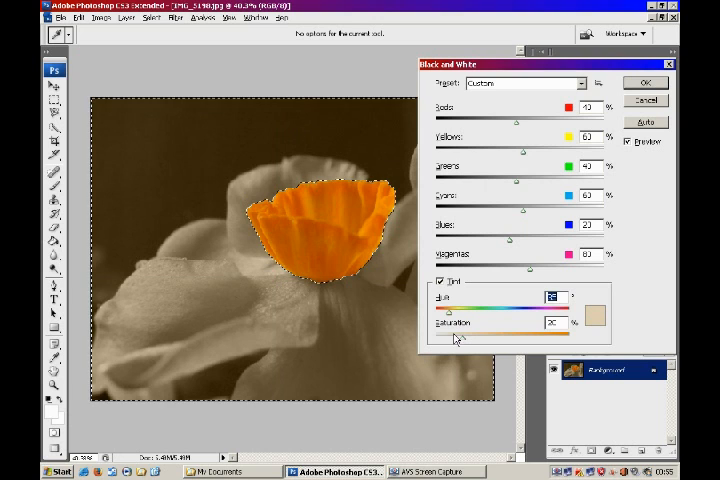
left_click_drag(452, 340, 510, 340)
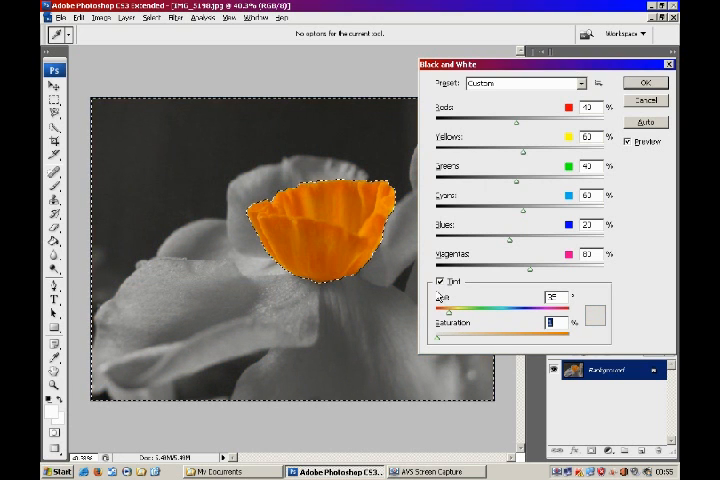
left_click(440, 280)
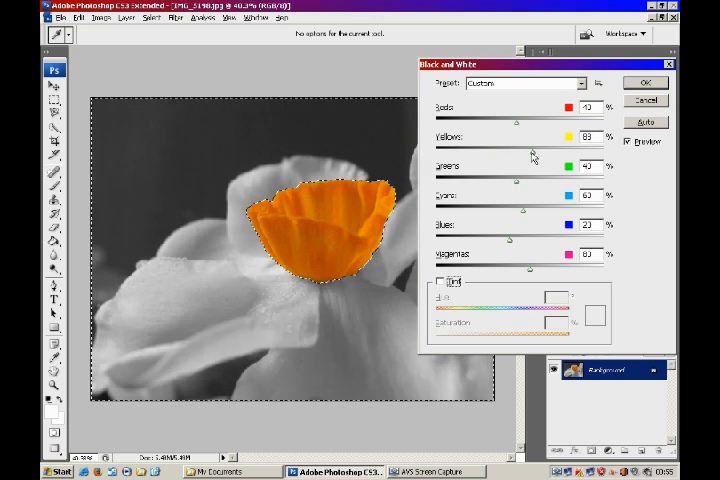
- Tune the Yellows slider for petal brightness and accept the black-and-white conversion
left_click_drag(540, 148, 528, 148)
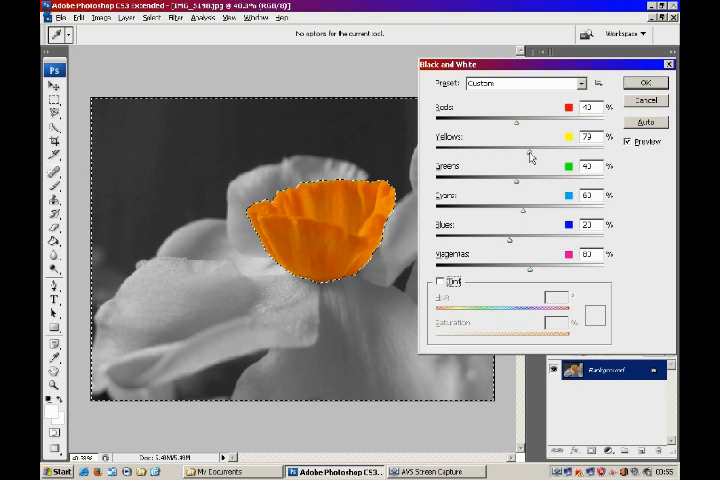
left_click_drag(540, 150, 524, 150)
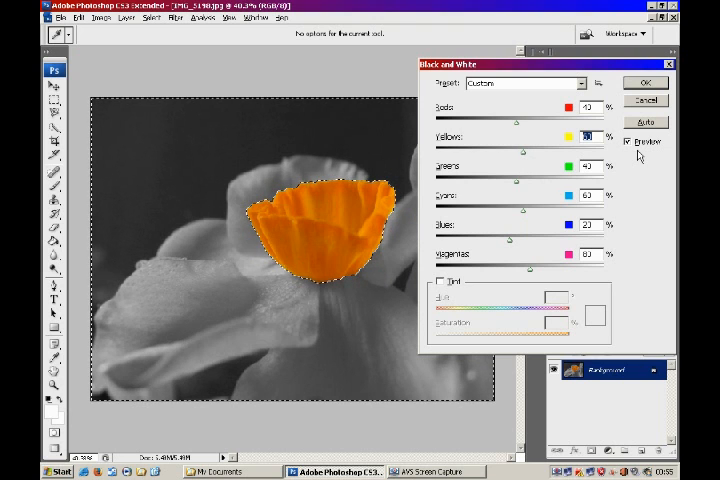
left_click(644, 82)
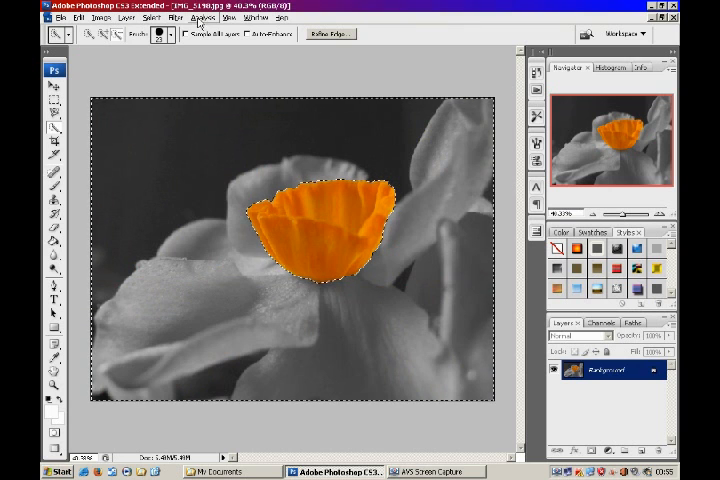
left_click(144, 22)
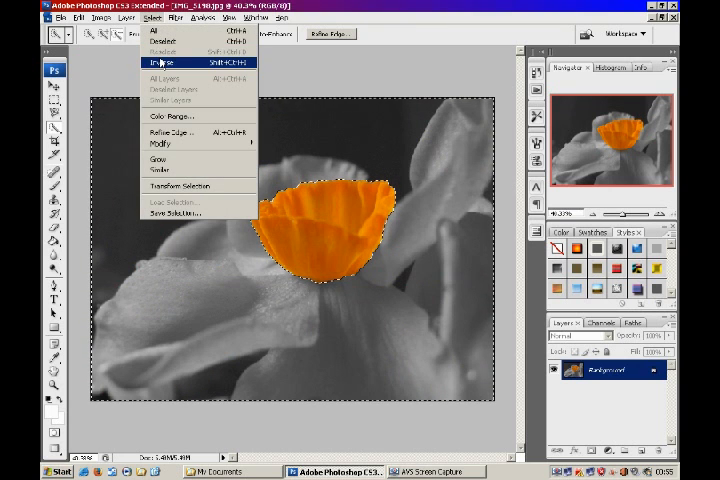
left_click(170, 64)
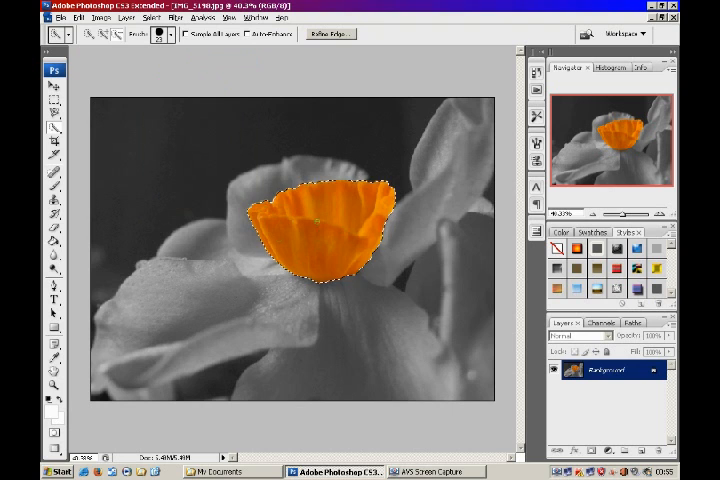
left_click(88, 20)
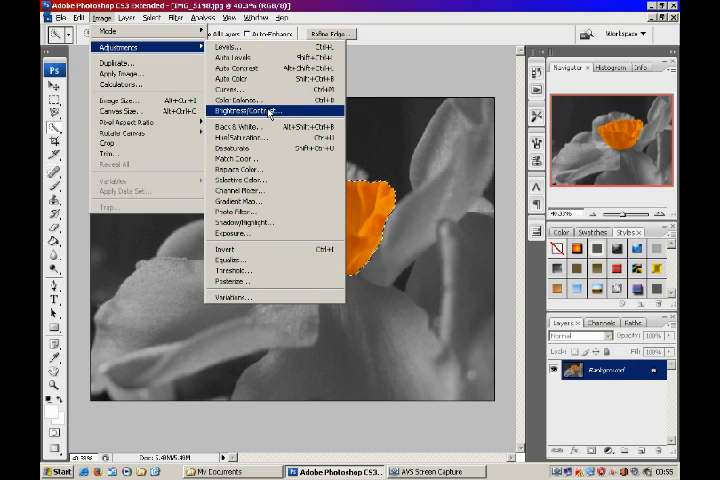
left_click(238, 136)
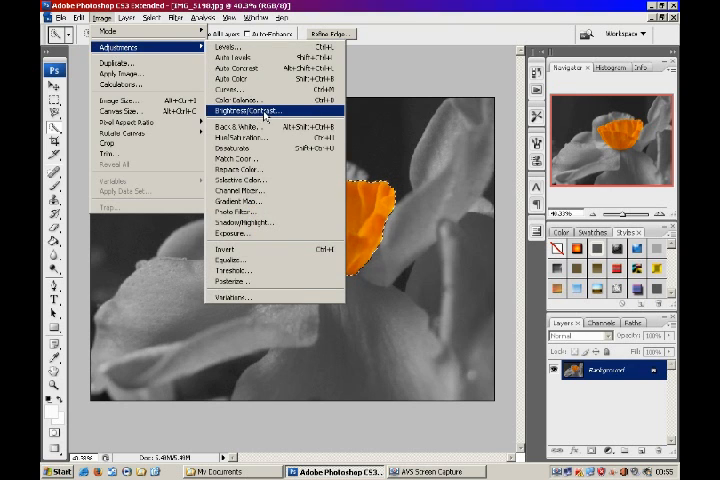
left_click(248, 108)
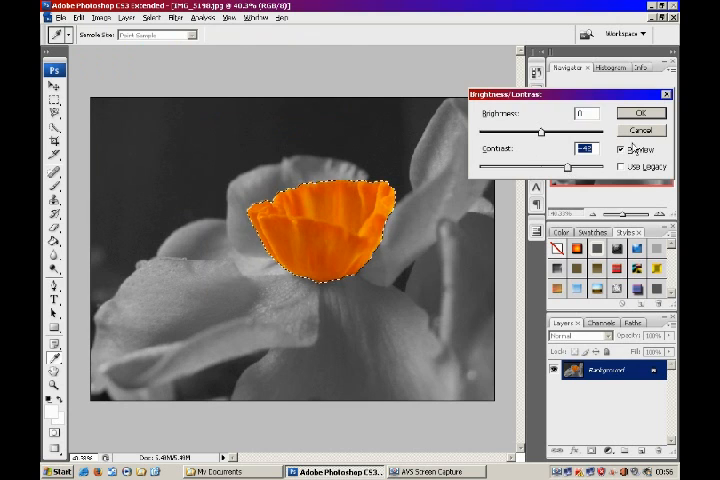
left_click(644, 112)
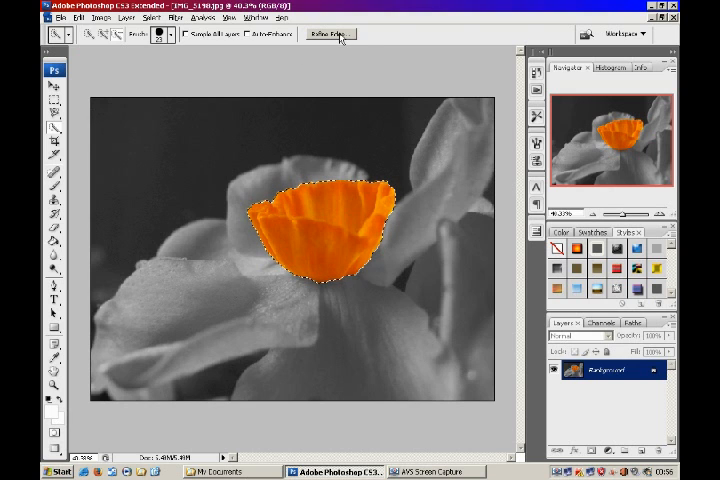
- In Refine Edge, adjust the Radius of the trumpet selection's edge
left_click(324, 34)
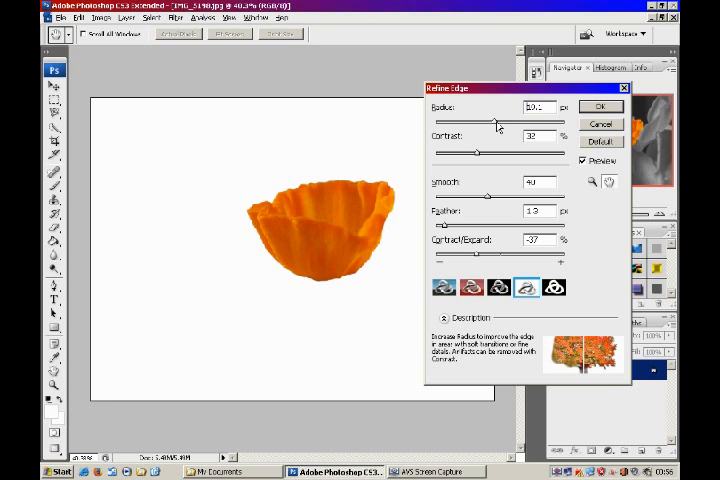
left_click_drag(492, 122, 560, 122)
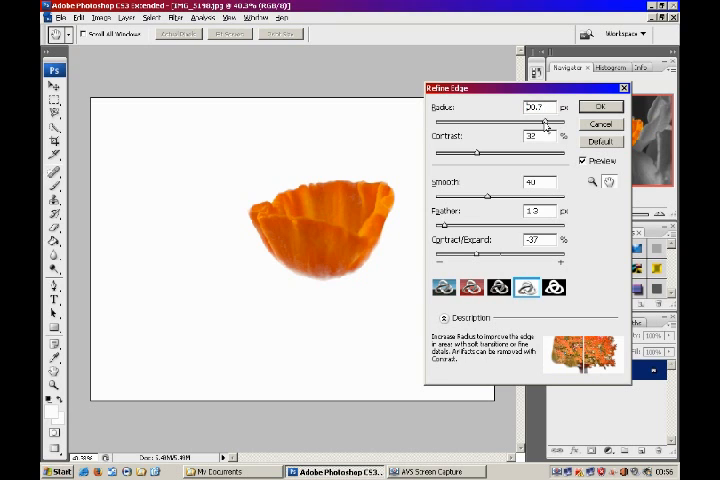
left_click_drag(544, 120, 538, 120)
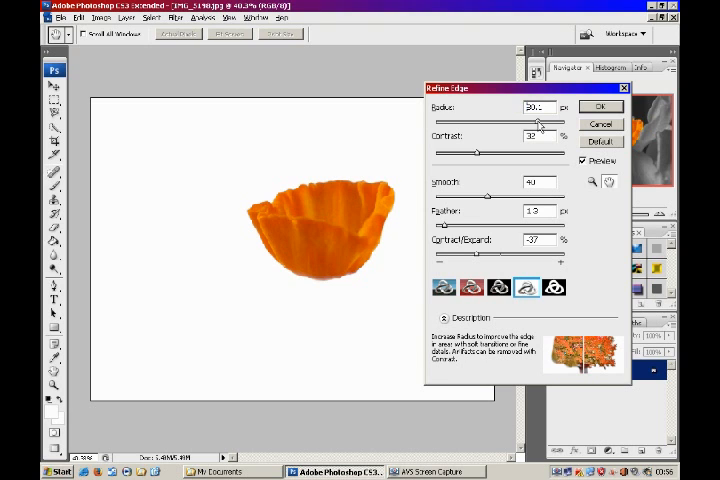
left_click_drag(538, 122, 460, 122)
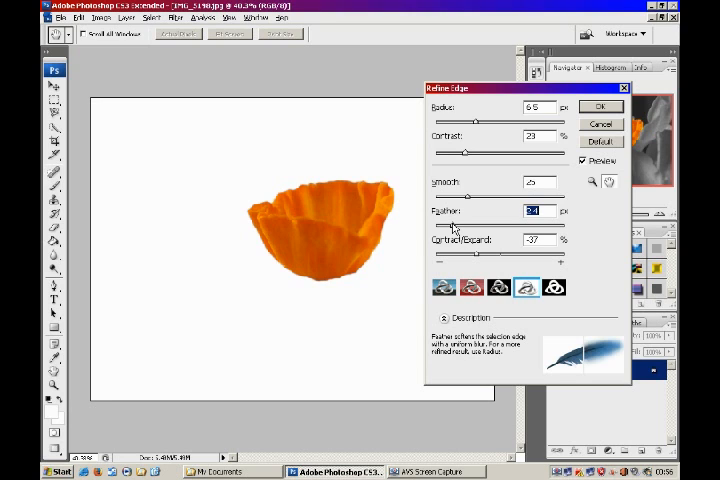
- Feather and contract/expand the trumpet selection edge, then apply the refinement
left_click_drag(460, 224, 448, 224)
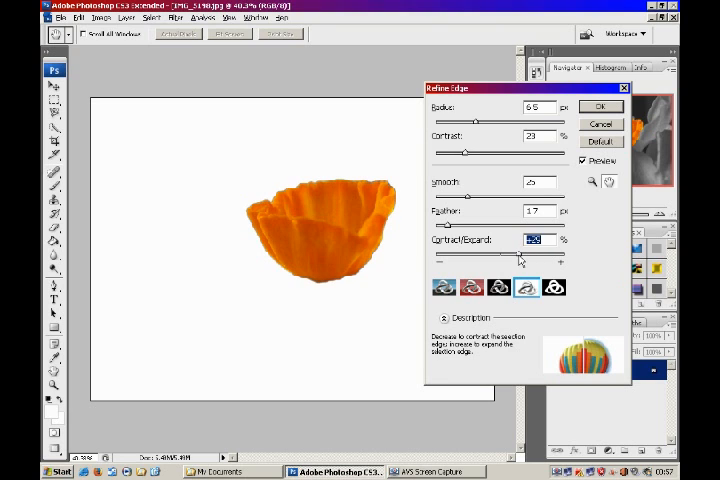
left_click_drag(518, 258, 482, 258)
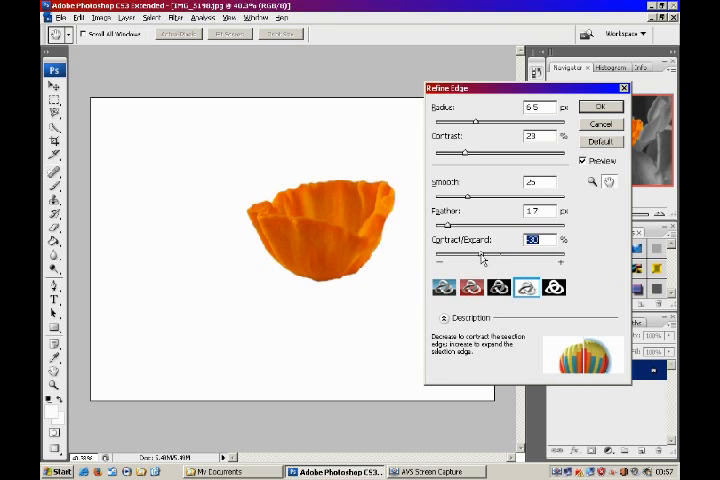
left_click_drag(482, 256, 476, 258)
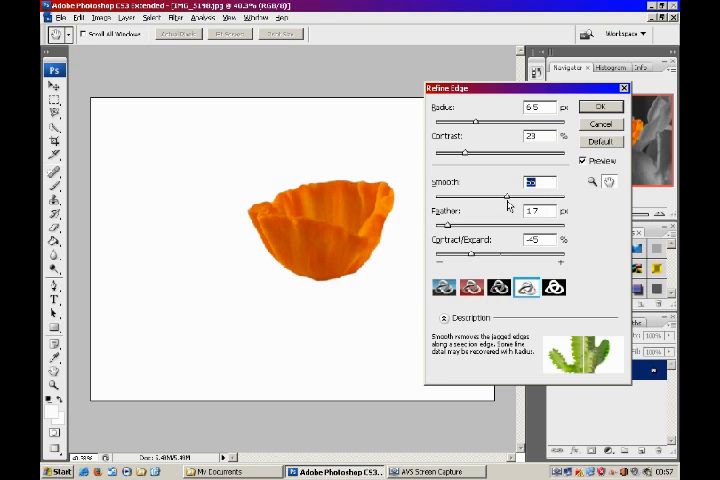
mouse_move(548, 204)
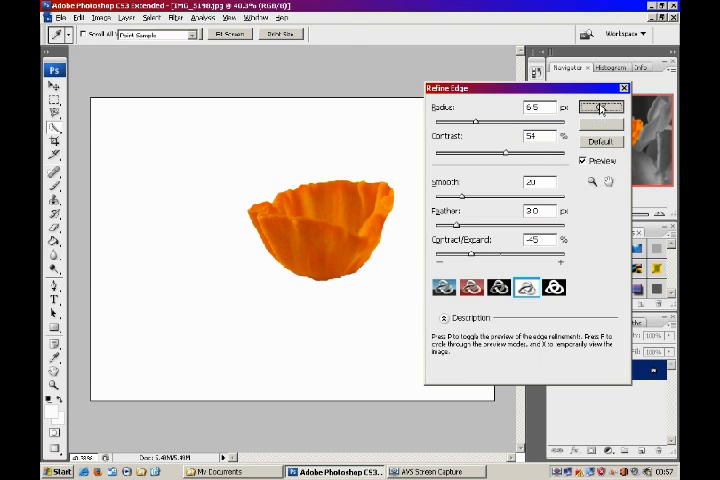
left_click(596, 108)
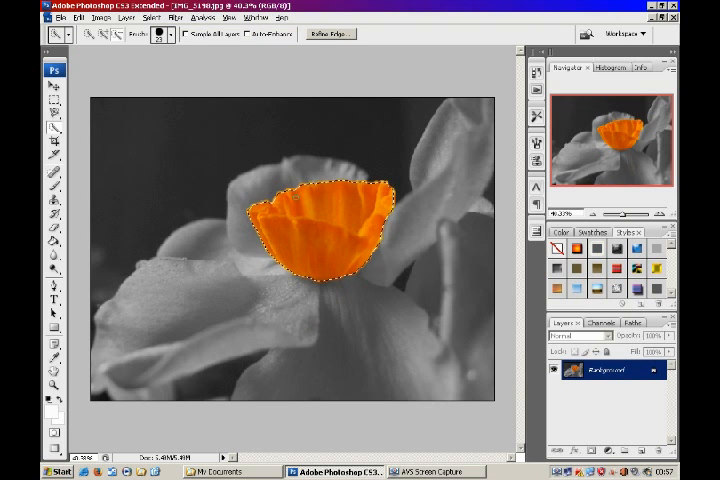
- Deselect the trumpet via the context menu, leaving it in colour on the grey daffodil
right_click(320, 210)
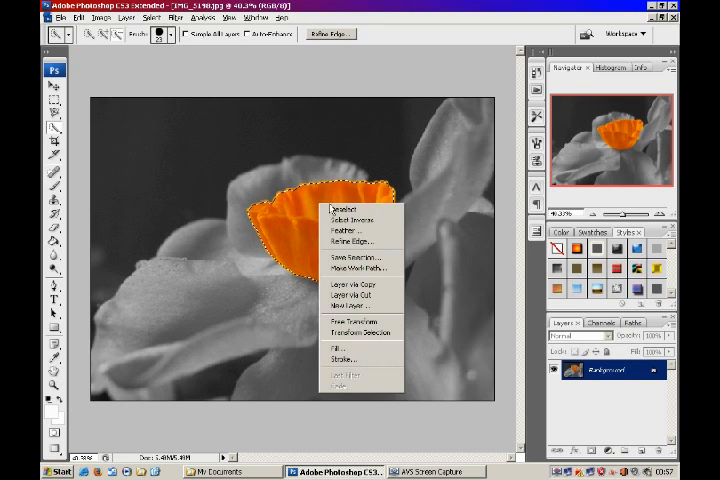
left_click(342, 210)
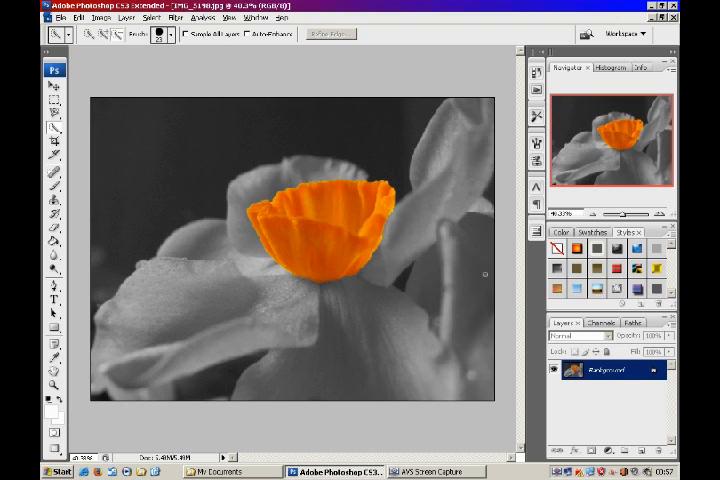
mouse_move(484, 288)
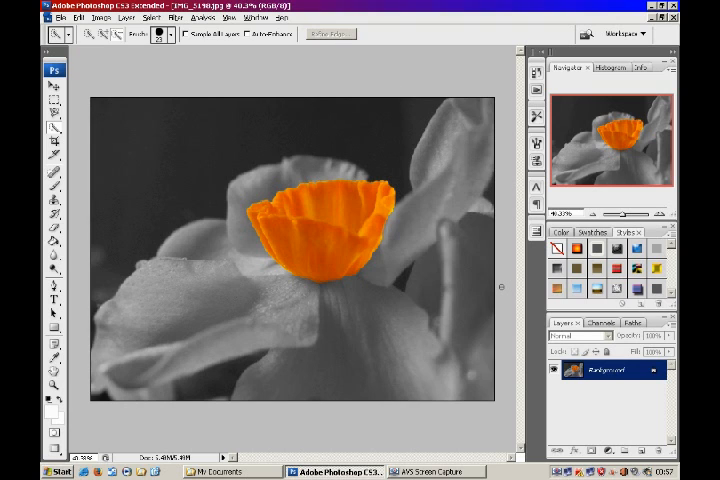